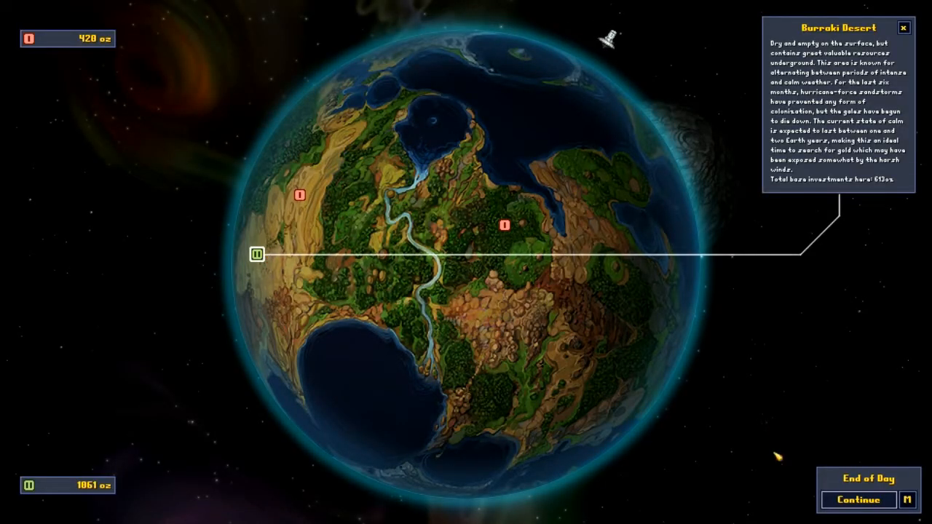
- Start day five, raise Kelderon's Zekarra Lowlands build budget to 2032 oz, and end the turn
click(858, 499)
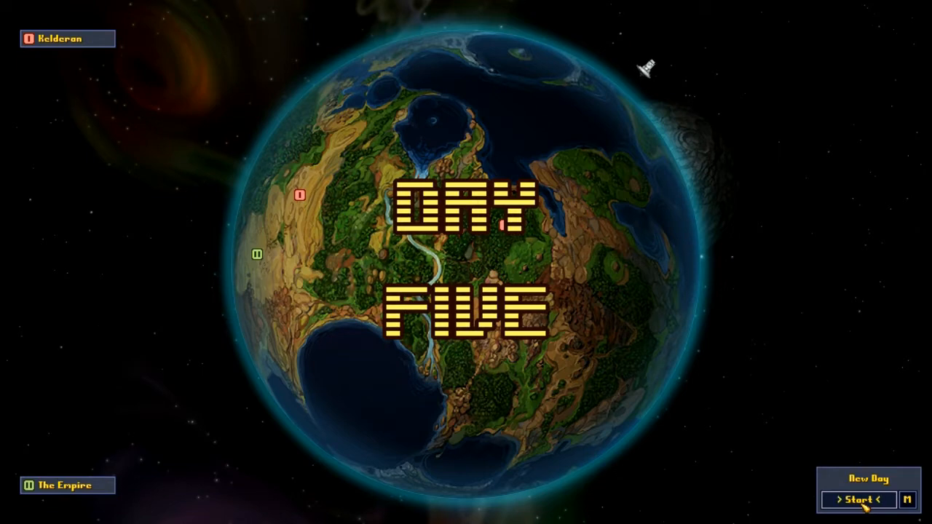
click(860, 500)
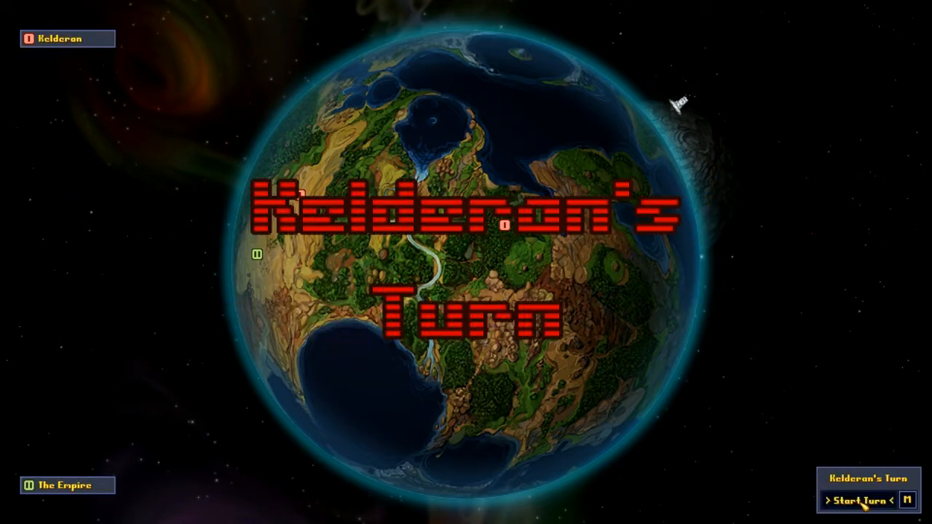
click(865, 501)
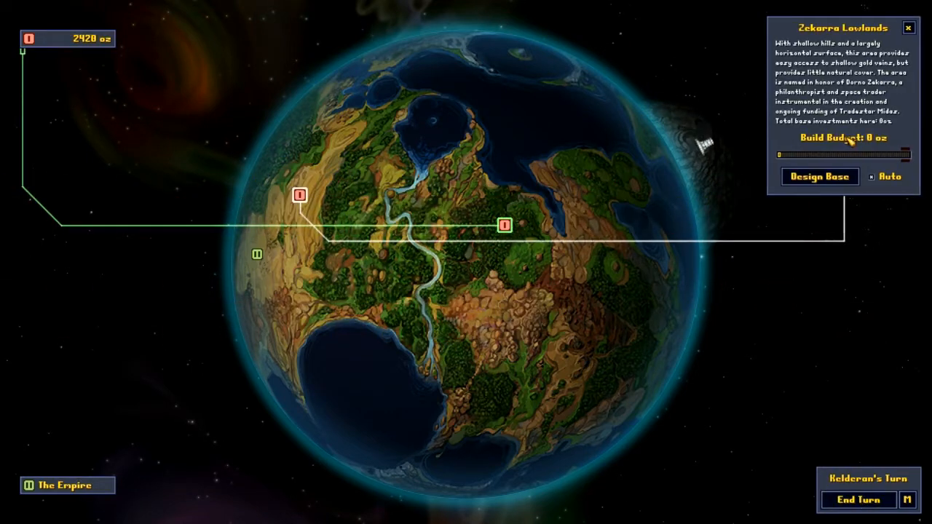
drag(783, 154, 859, 154)
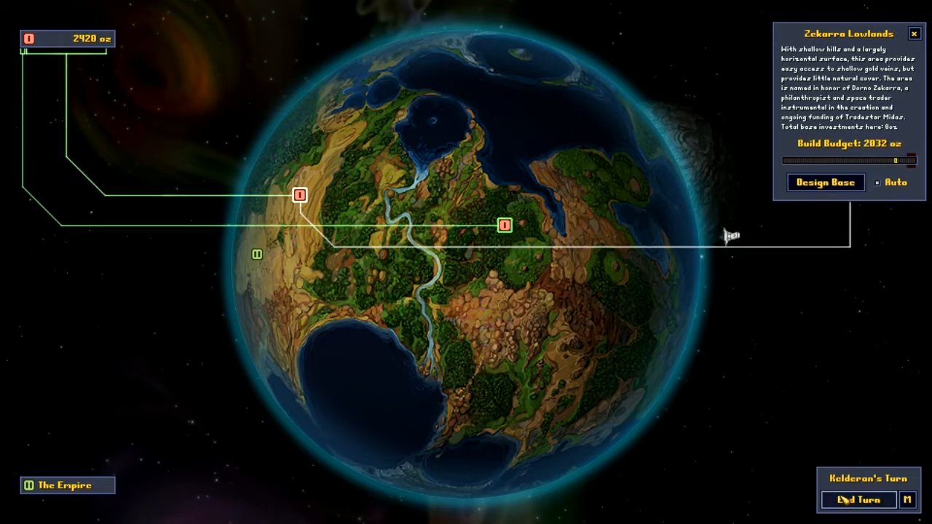
click(857, 501)
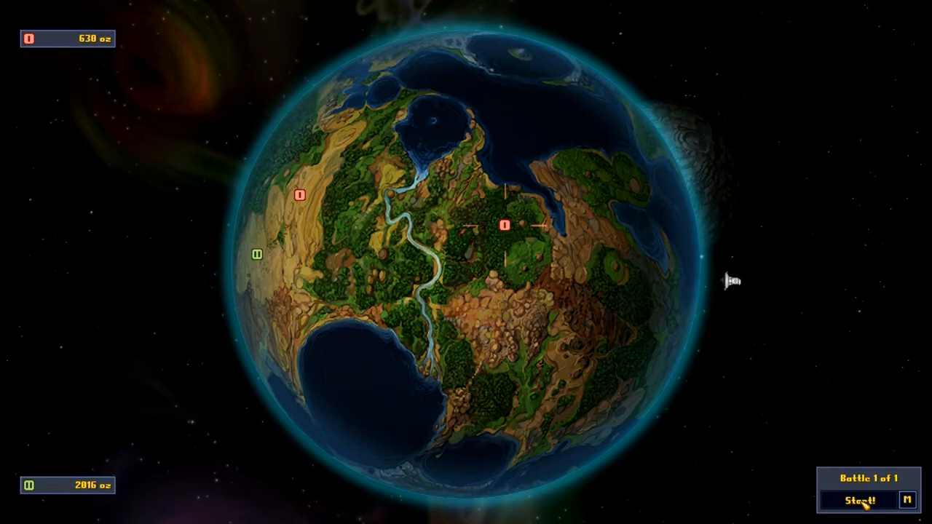
- Launch the Zekarra Lowlands defence battle and play it through to the End of Day screen
click(859, 501)
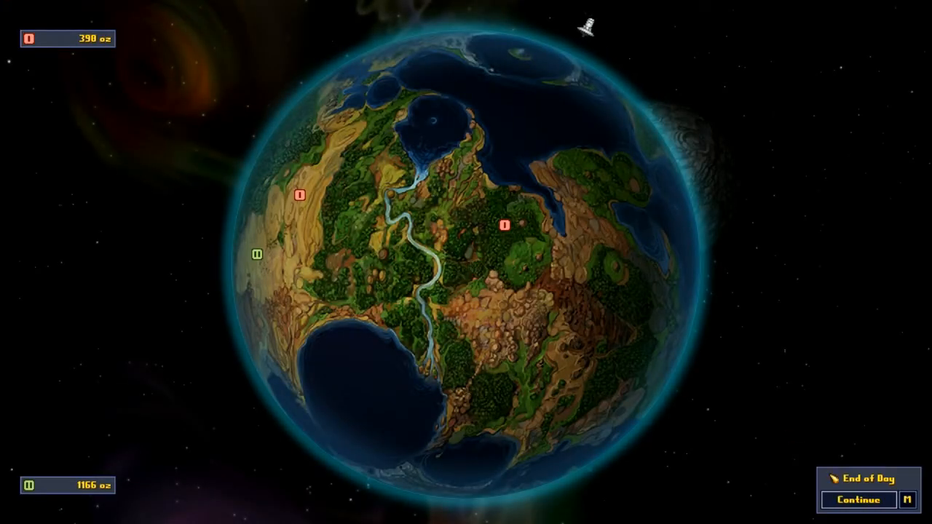
- Continue into the new day, target Burraki Desert for Kelderon's attack, and end the turn
click(858, 500)
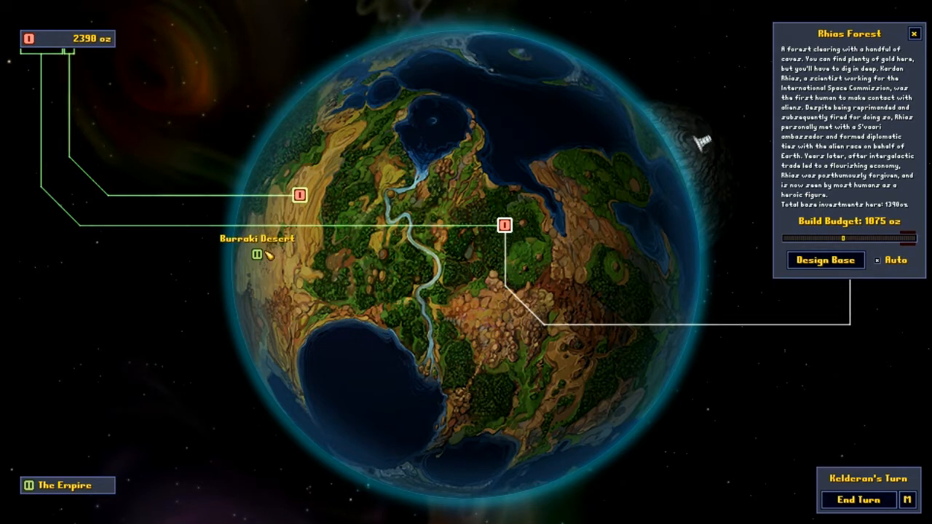
click(257, 255)
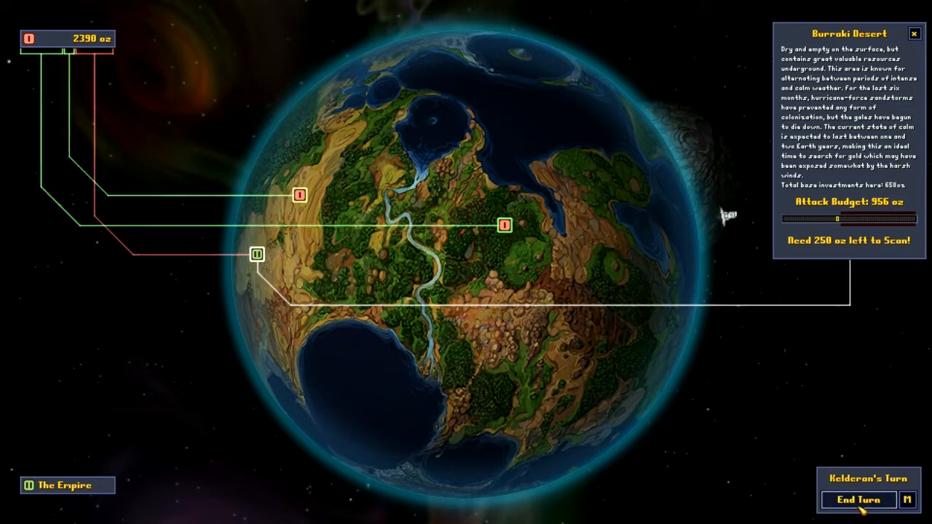
click(858, 501)
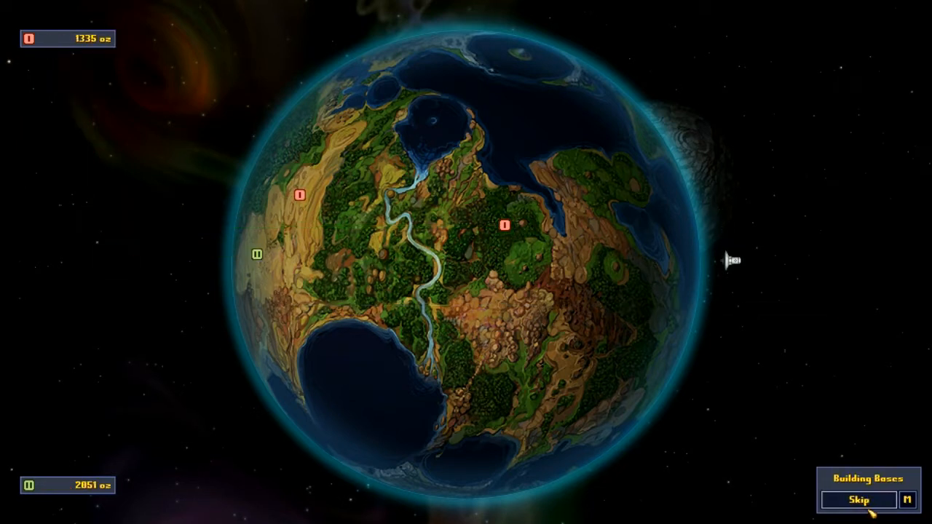
click(857, 501)
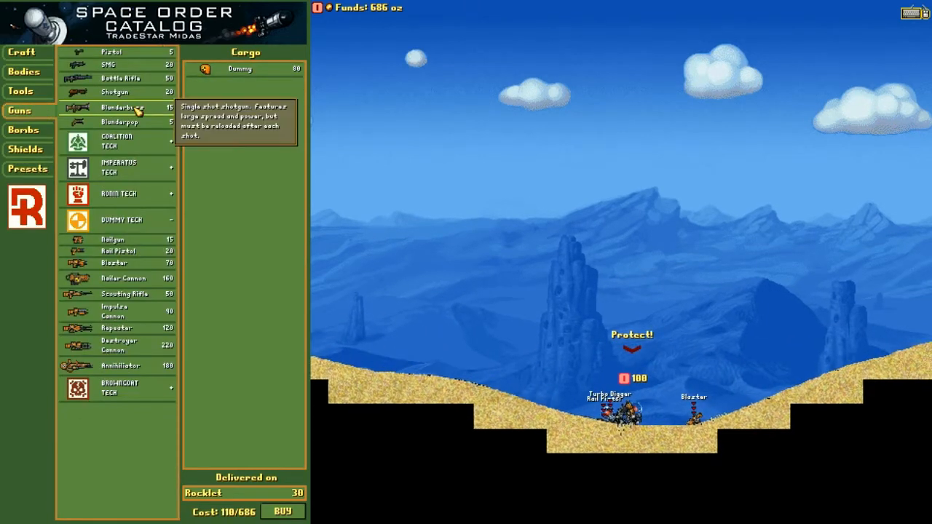
mouse_move(120, 347)
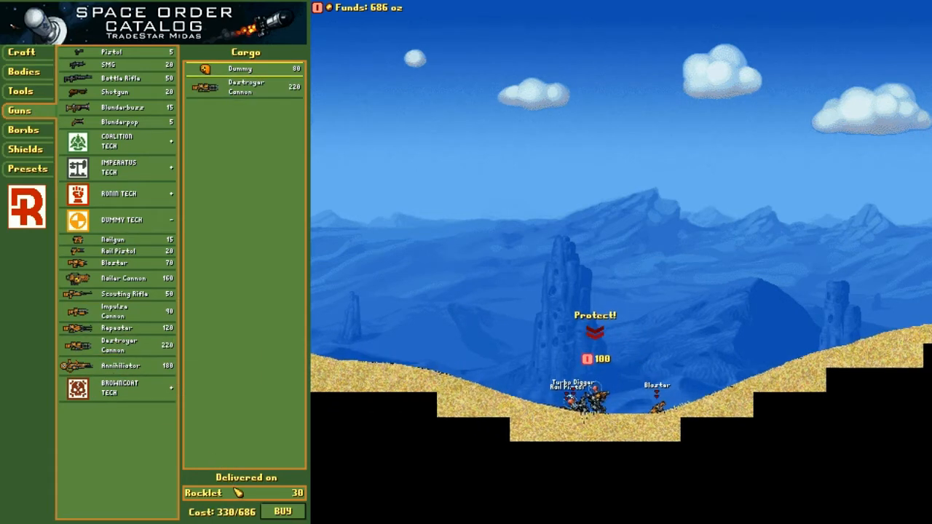
- Pay for the Dummy with the heavy cannon, dropping funds to 386 oz
click(282, 509)
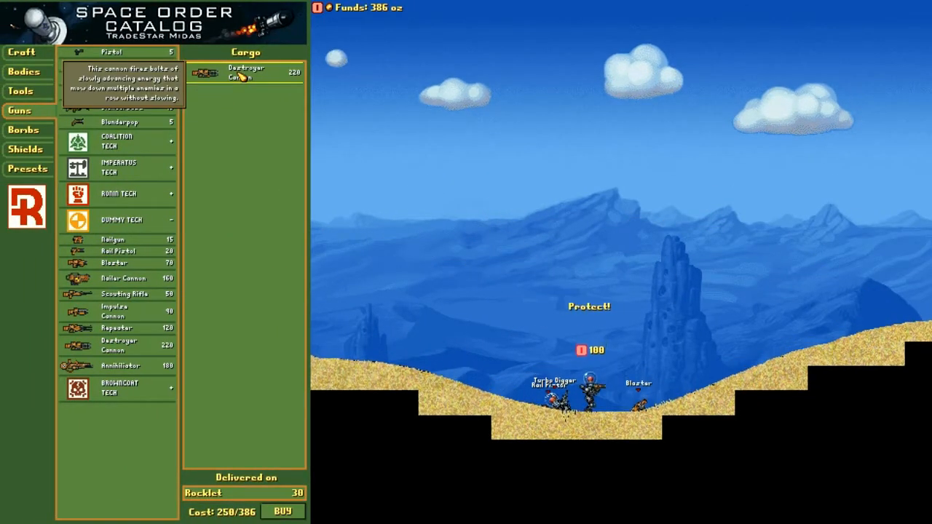
click(22, 52)
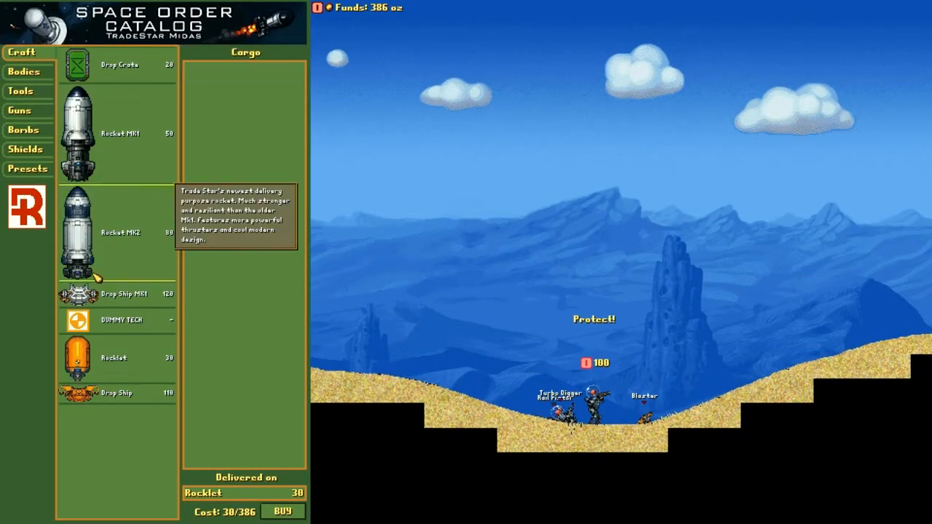
- Add a Dummy soldier to a second order and review its delivery craft
click(24, 72)
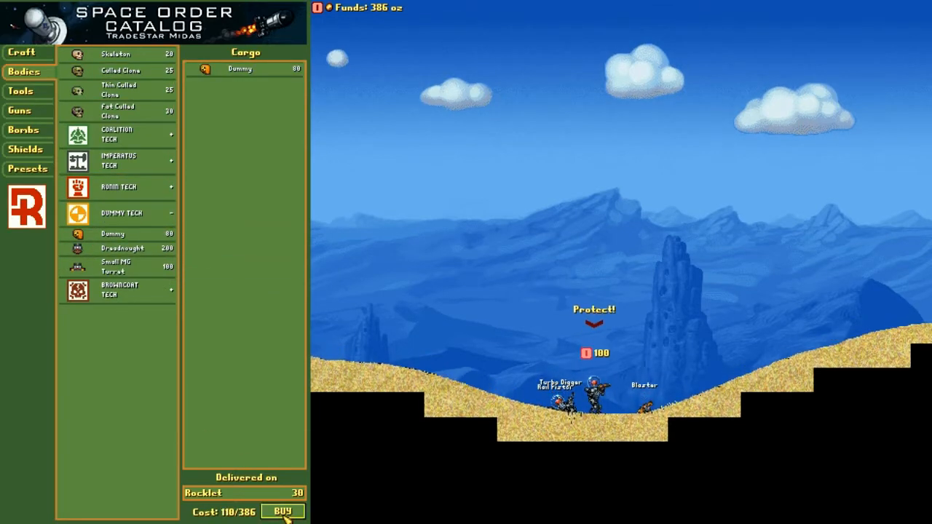
click(25, 53)
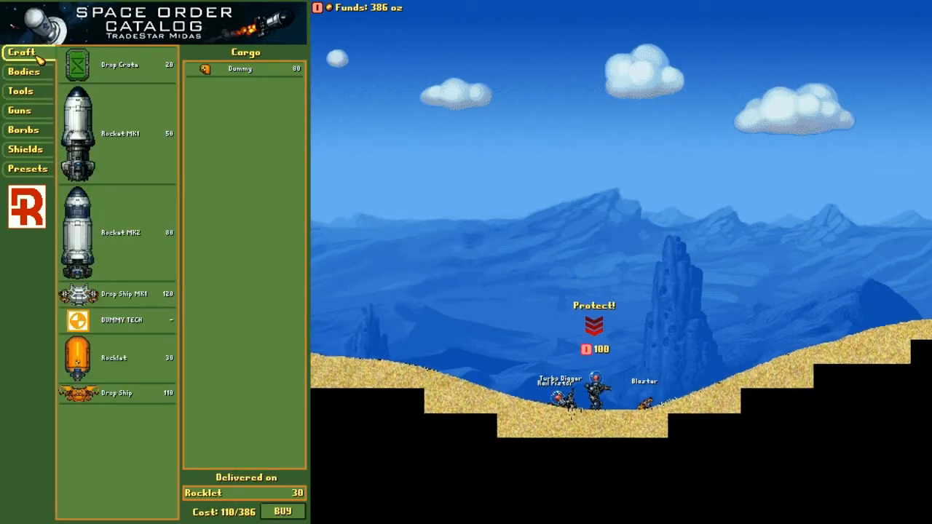
mouse_move(91, 393)
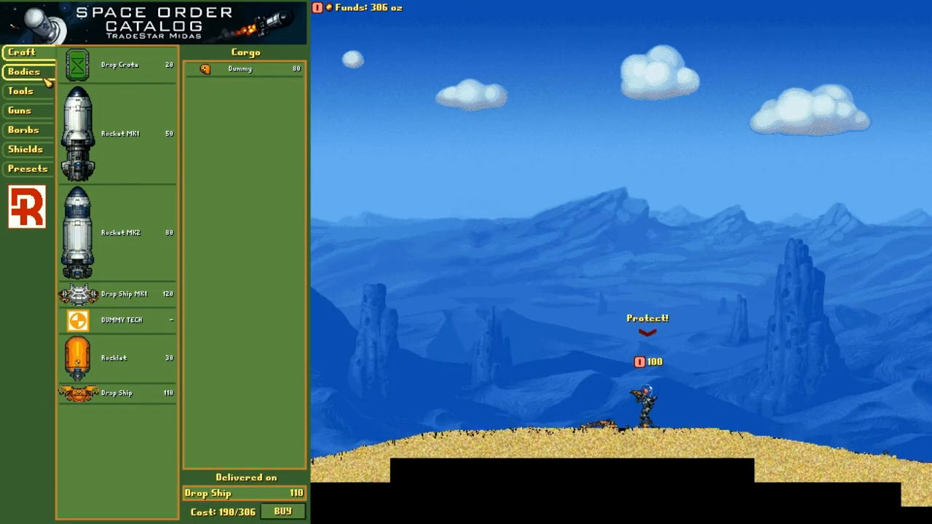
- Add a Scouting Rifle from the Guns list to the Dummy's cargo
click(20, 111)
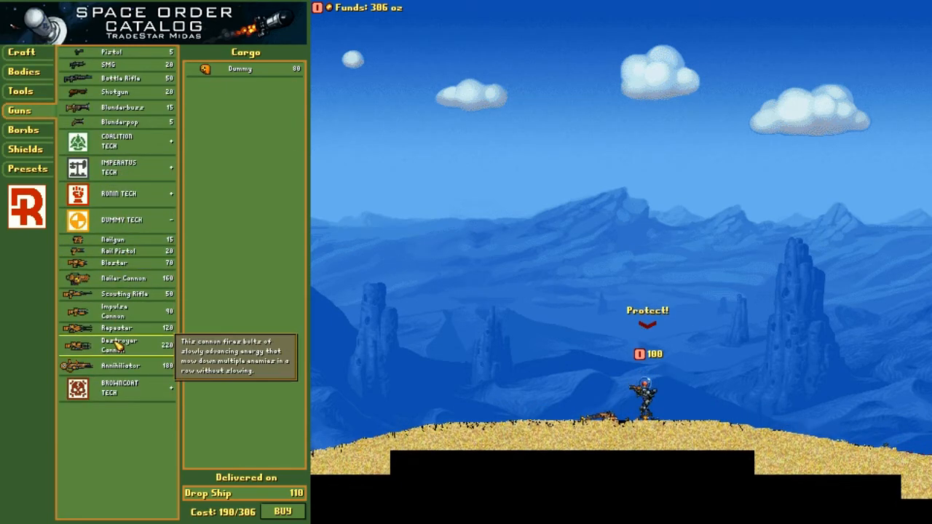
mouse_move(119, 365)
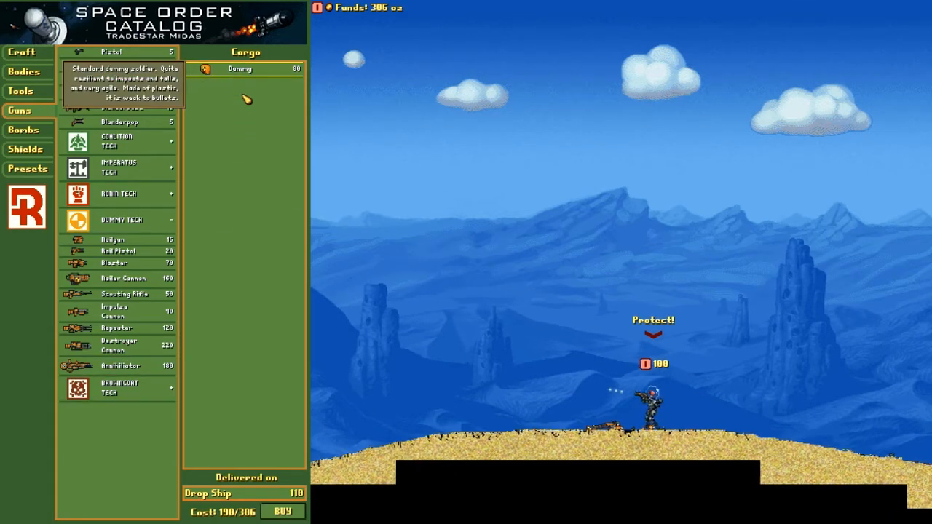
click(122, 295)
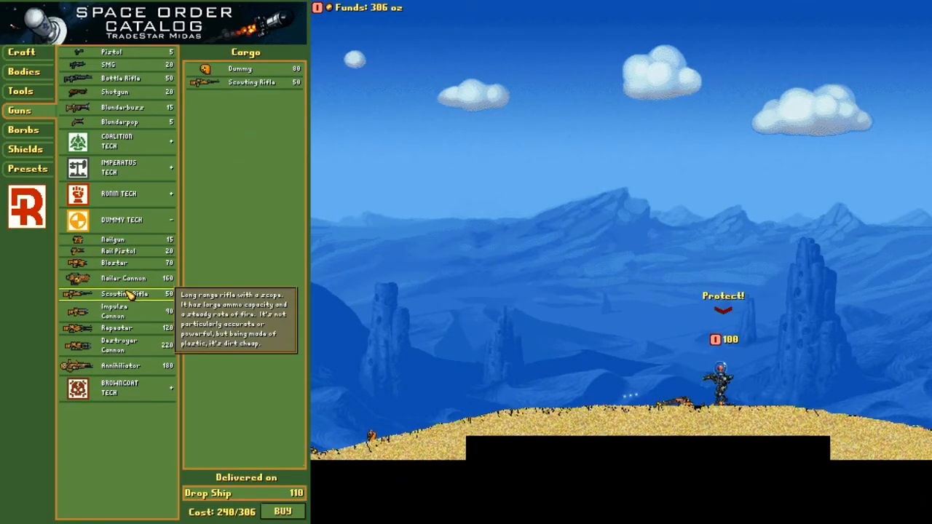